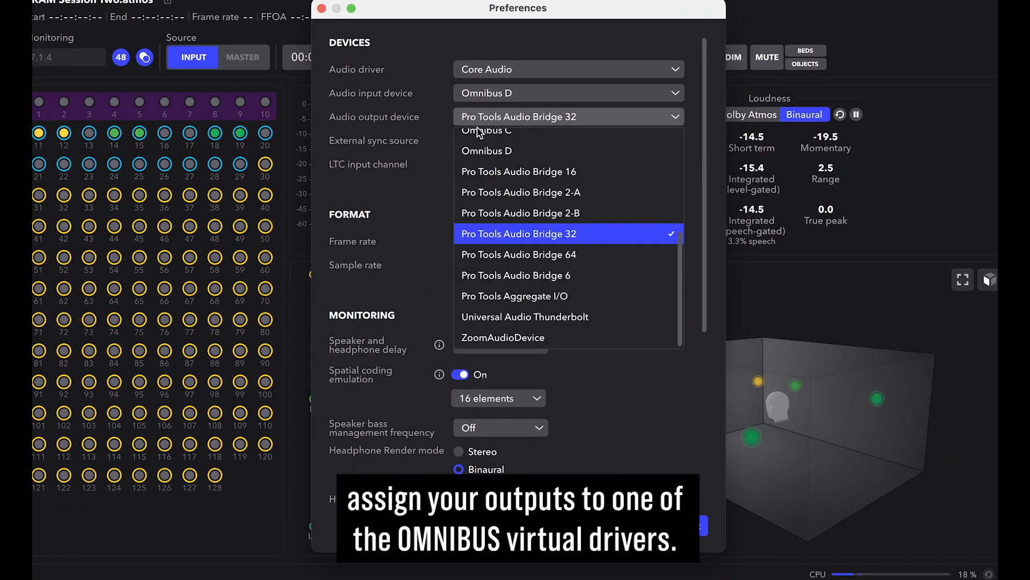
Choose an Omnibus virtual driver as the renderer's audio output device
{"action": "left_click", "coordinate": [487, 116]}
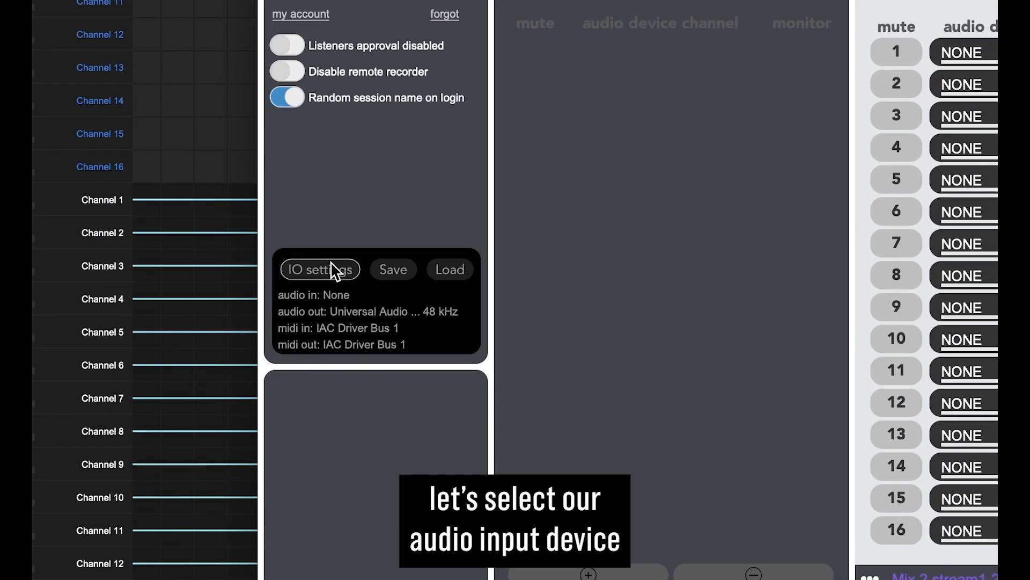
Set the transmitter's audio input device to Omnibus B at 48 kHz and confirm
{"action": "left_click", "coordinate": [320, 269]}
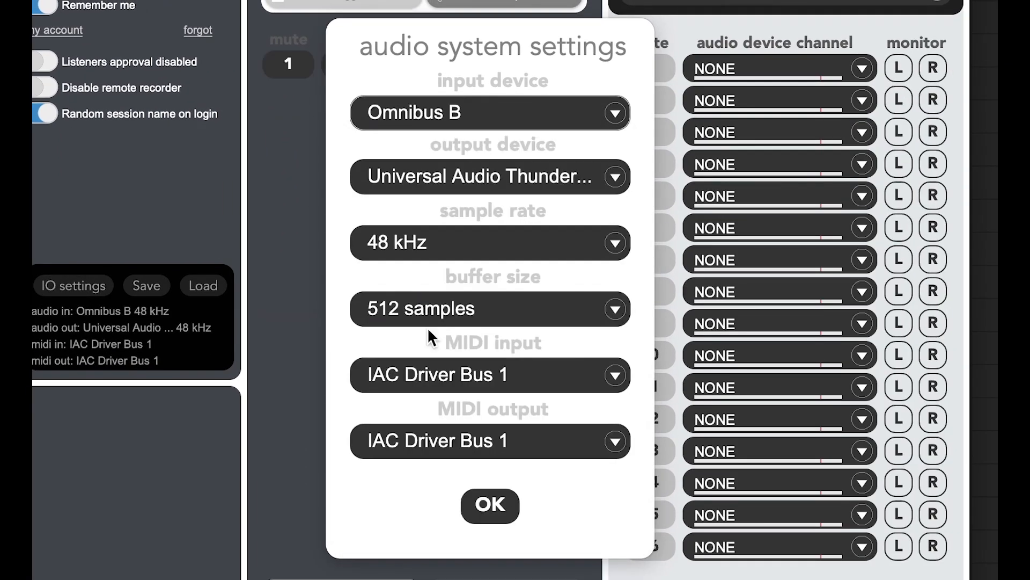
{"action": "left_click", "coordinate": [489, 505]}
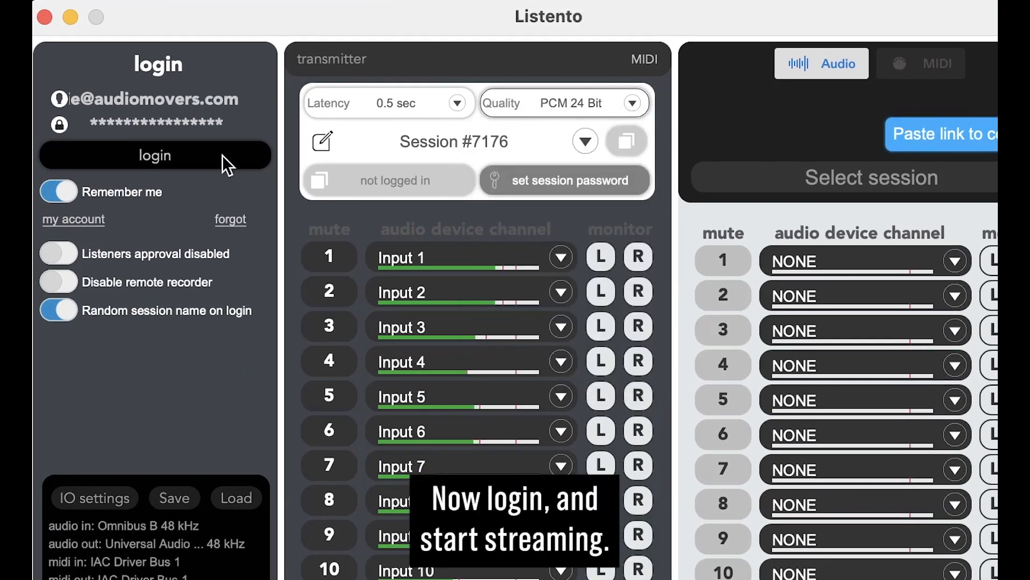
Log in to the Listento account and start streaming with the session link copied
{"action": "left_click", "coordinate": [155, 156]}
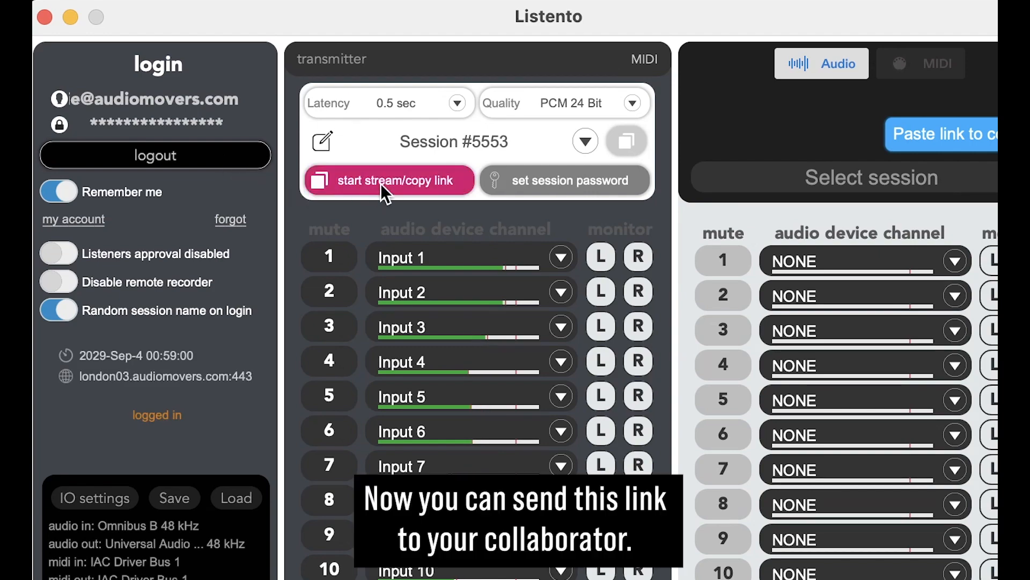
{"action": "left_click", "coordinate": [388, 180]}
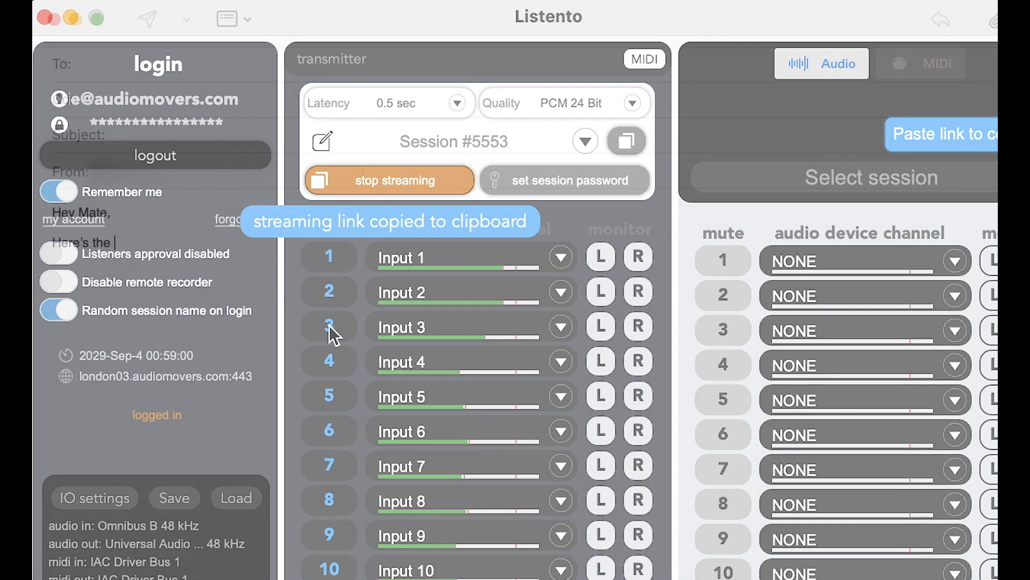